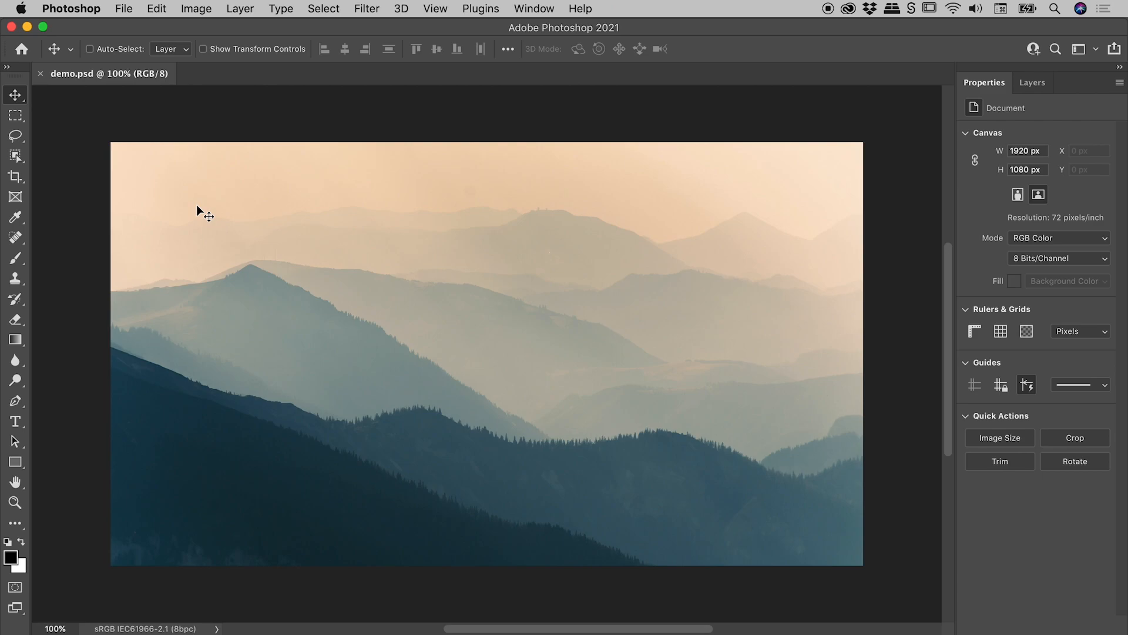
Step: With the Rectangular Marquee, build a stepped selection from overlapping rectangles over the upper mountains
left_click(16, 115)
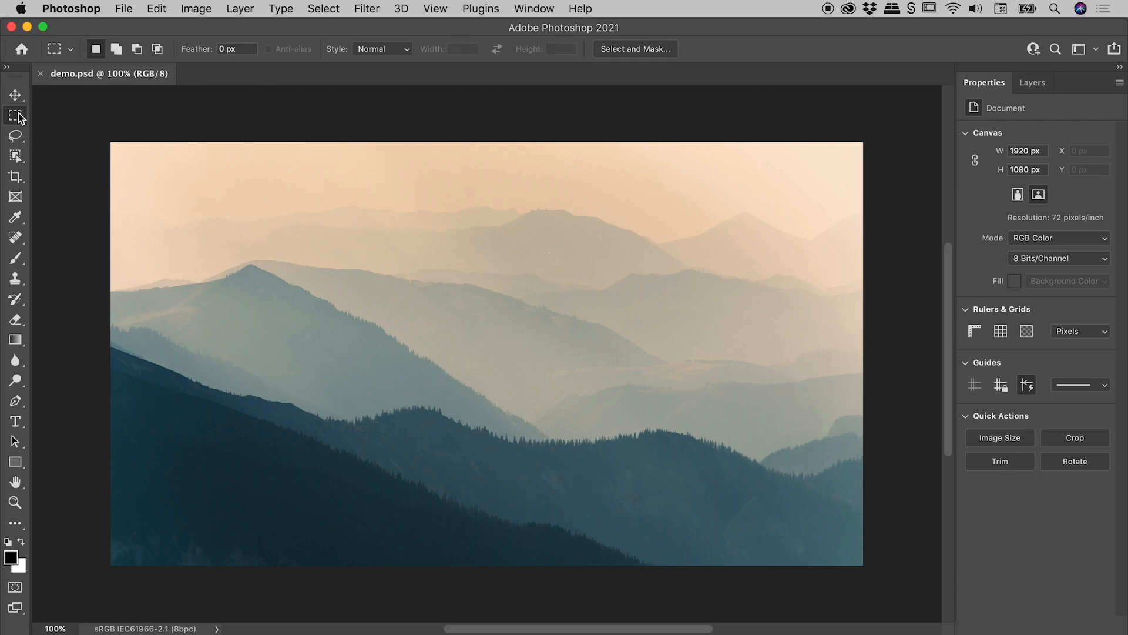
left_click_drag(164, 175, 711, 354)
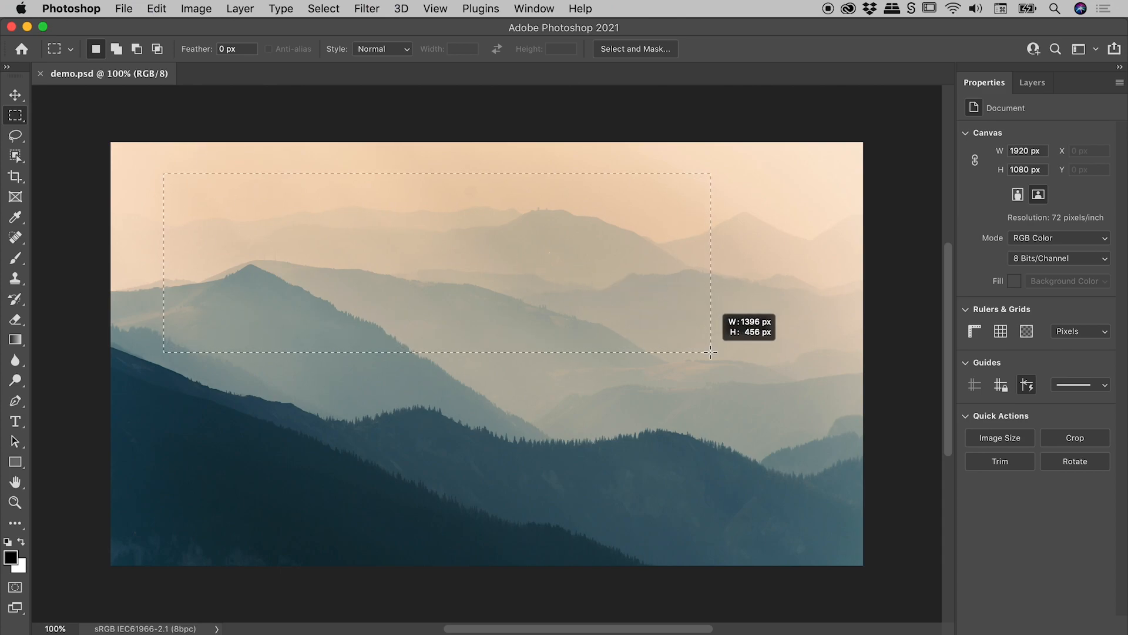
left_click_drag(414, 271, 810, 428)
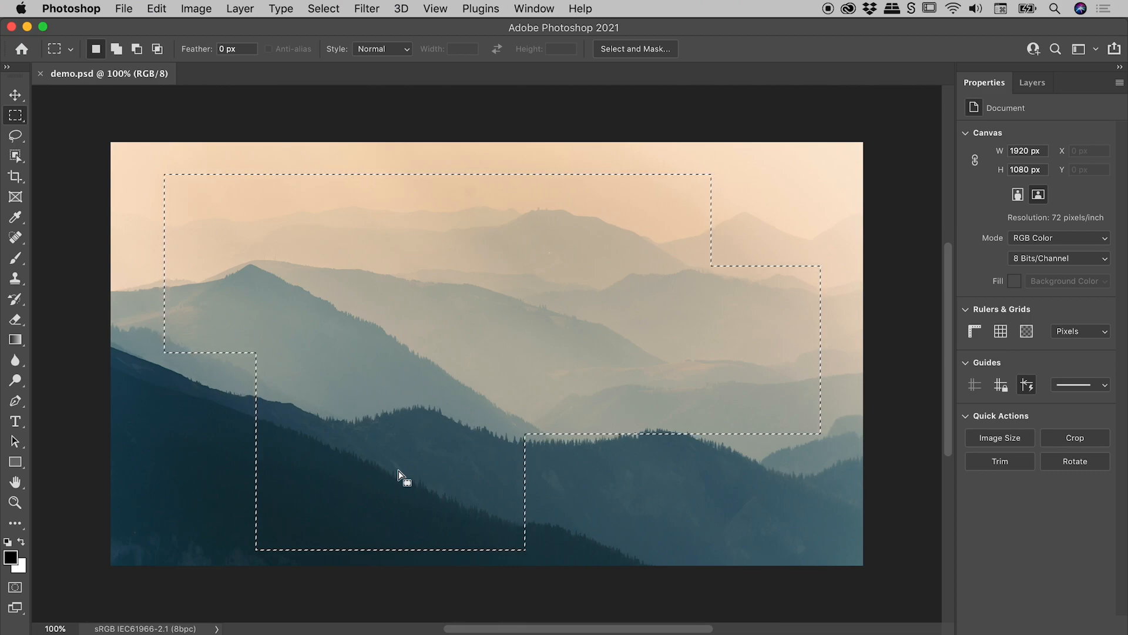
left_click(156, 8)
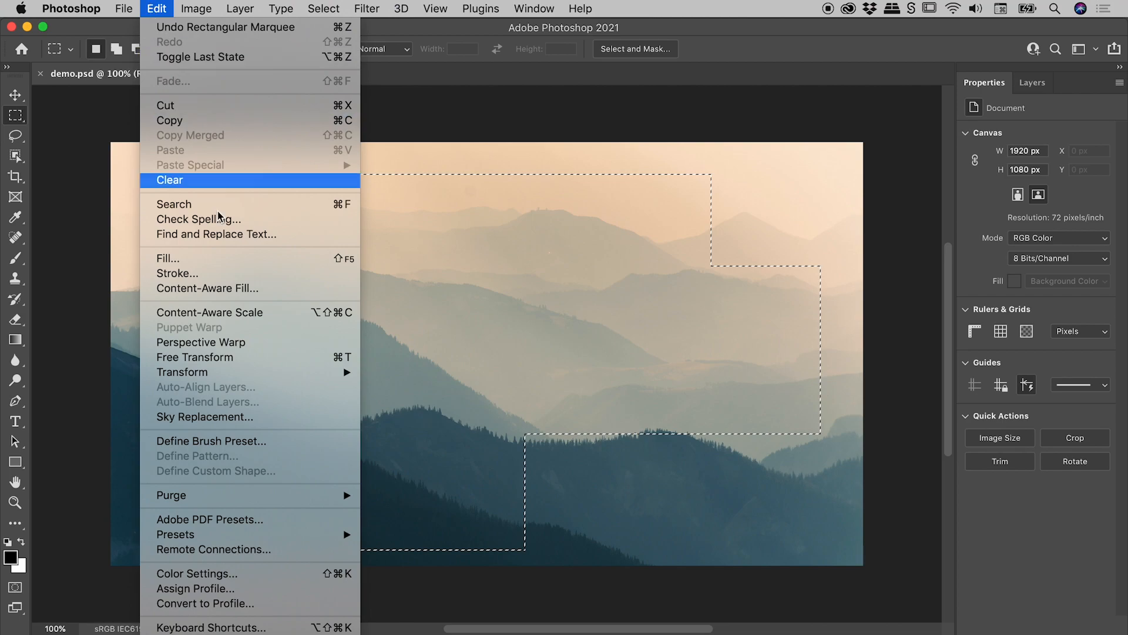
mouse_move(280, 362)
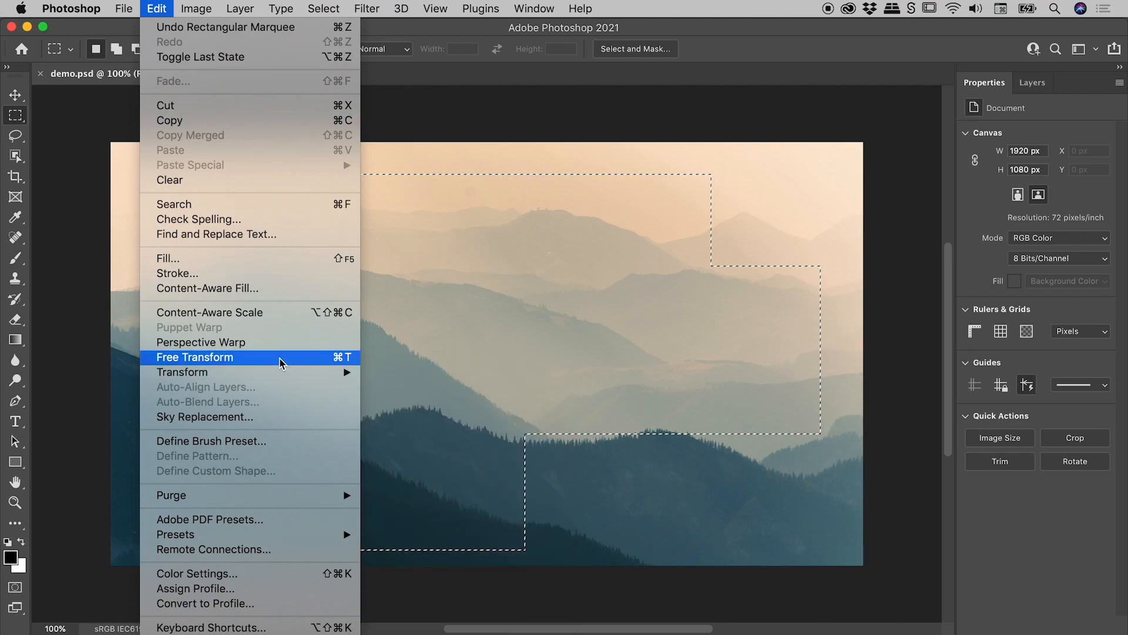
left_click(197, 358)
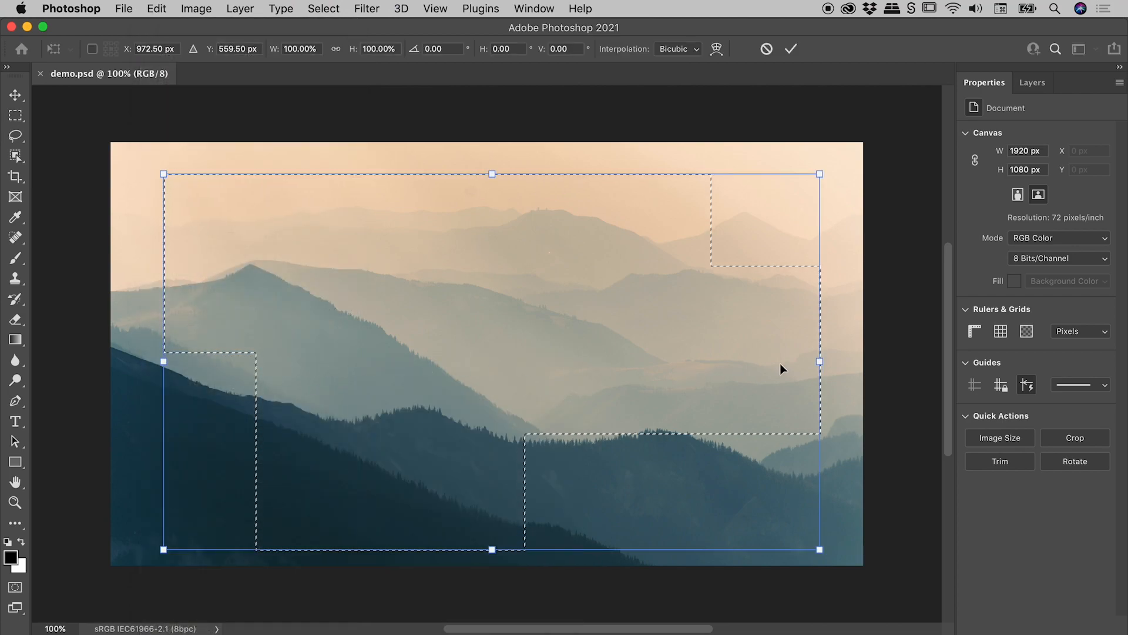
left_click_drag(819, 361, 621, 359)
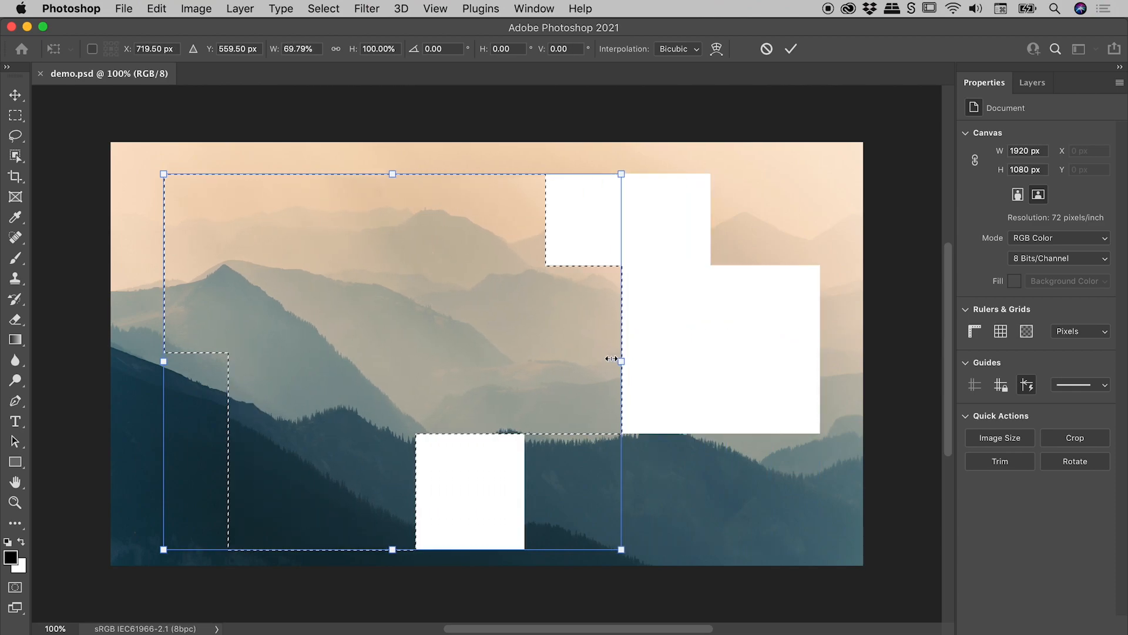
mouse_move(533, 365)
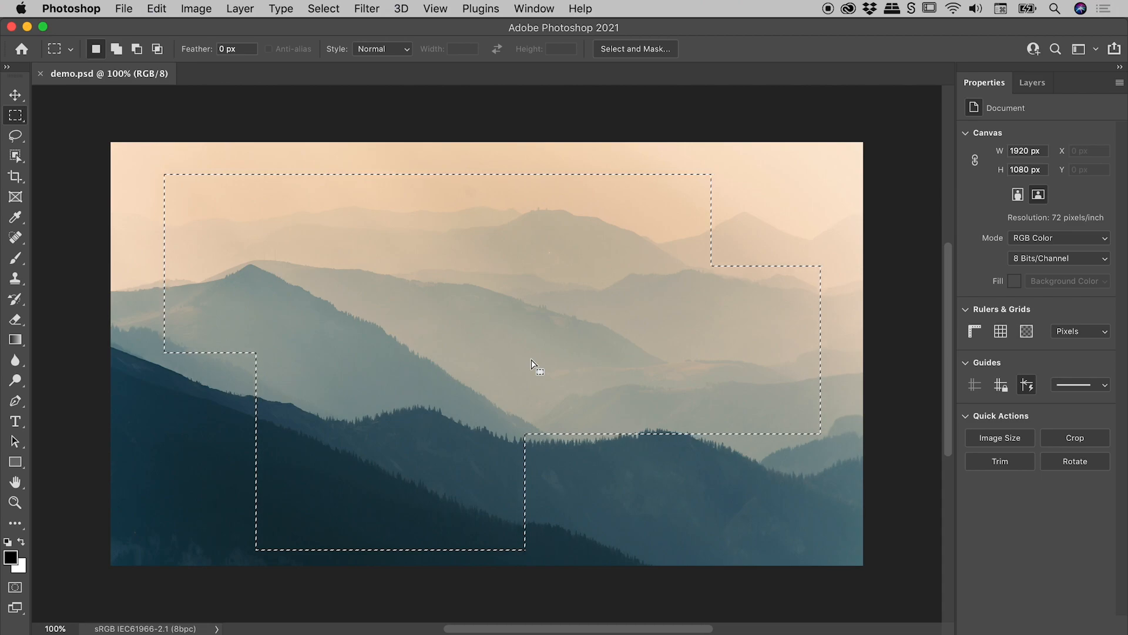
Step: Start Transform Selection and narrow the outline from the right to about 65% width
left_click(322, 9)
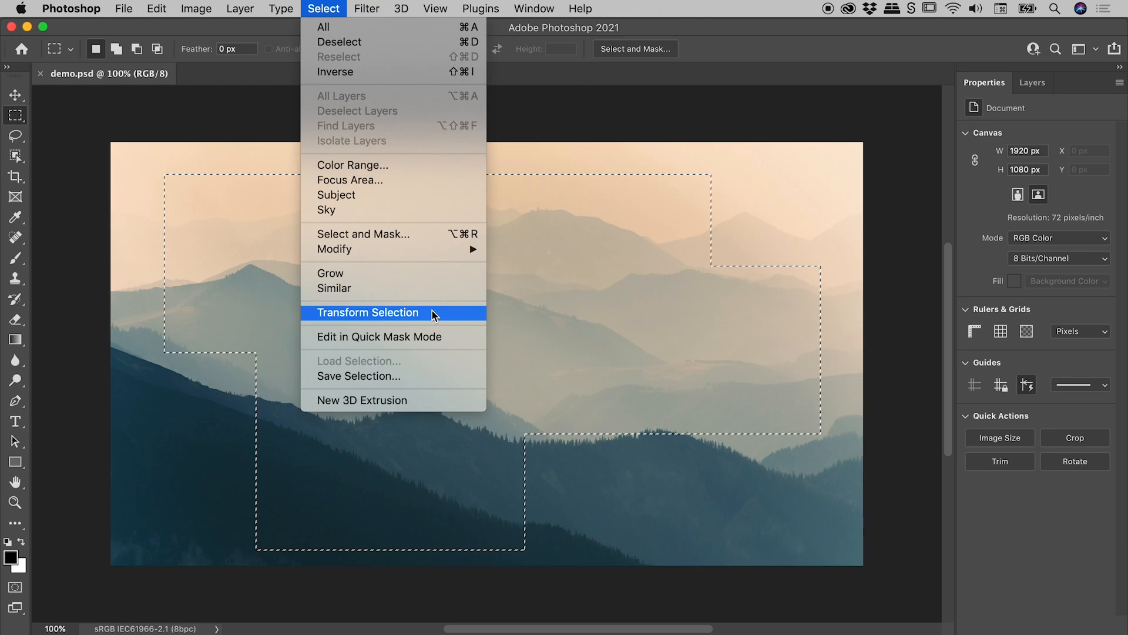
left_click(368, 311)
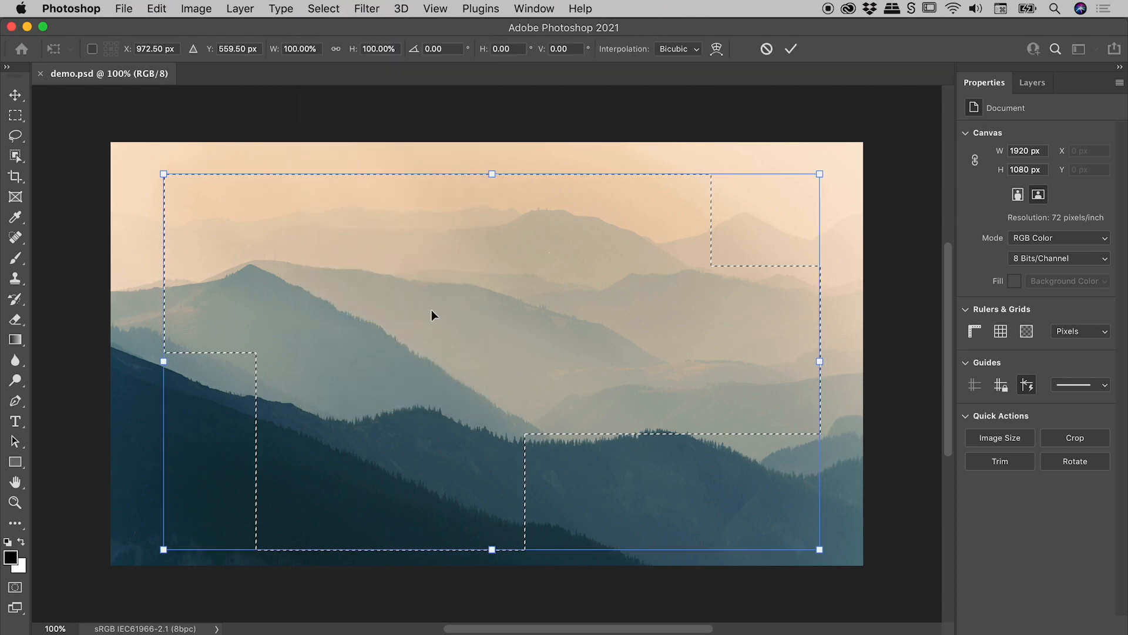
left_click_drag(819, 361, 701, 361)
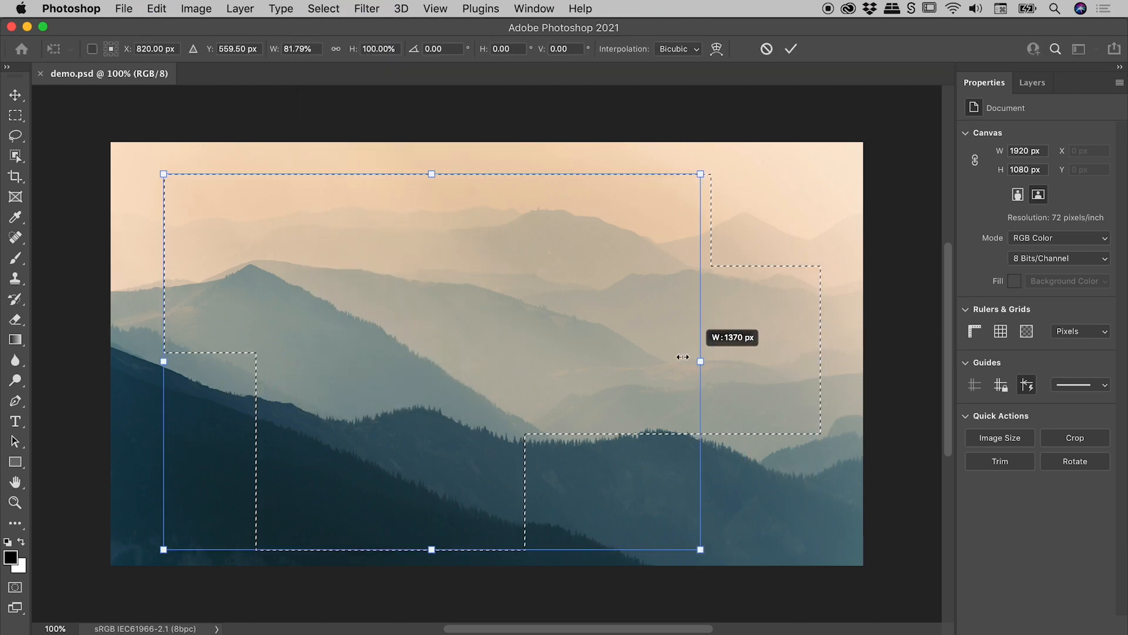
left_click_drag(699, 357, 591, 361)
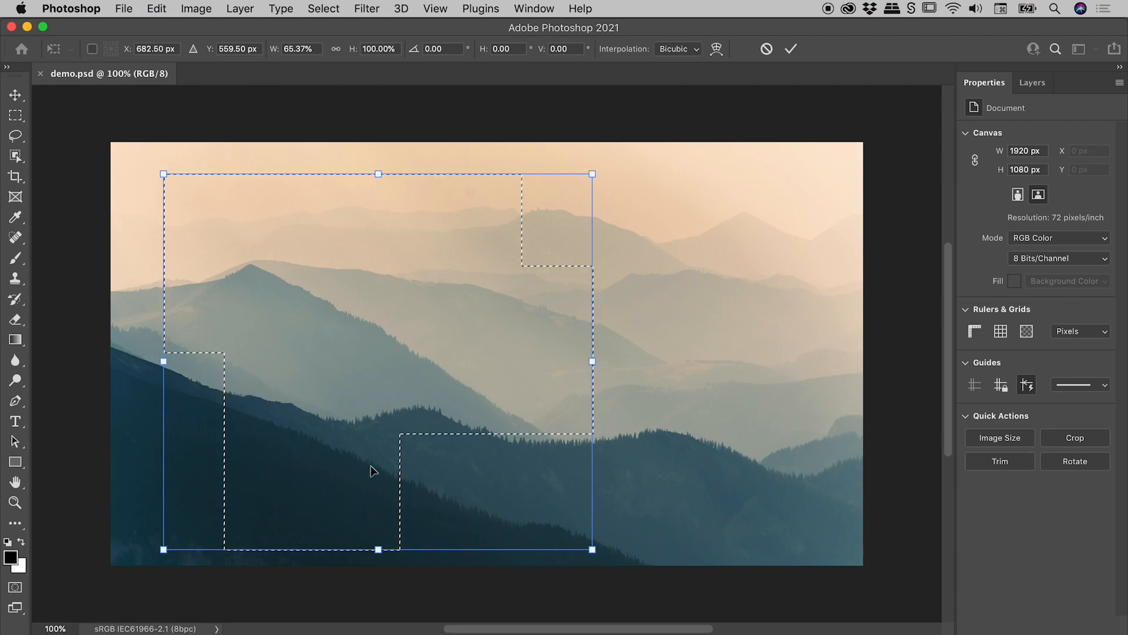
Step: Shrink the selection from the bottom and corner, then skew it into a slanted parallelogram
left_click_drag(377, 549, 377, 494)
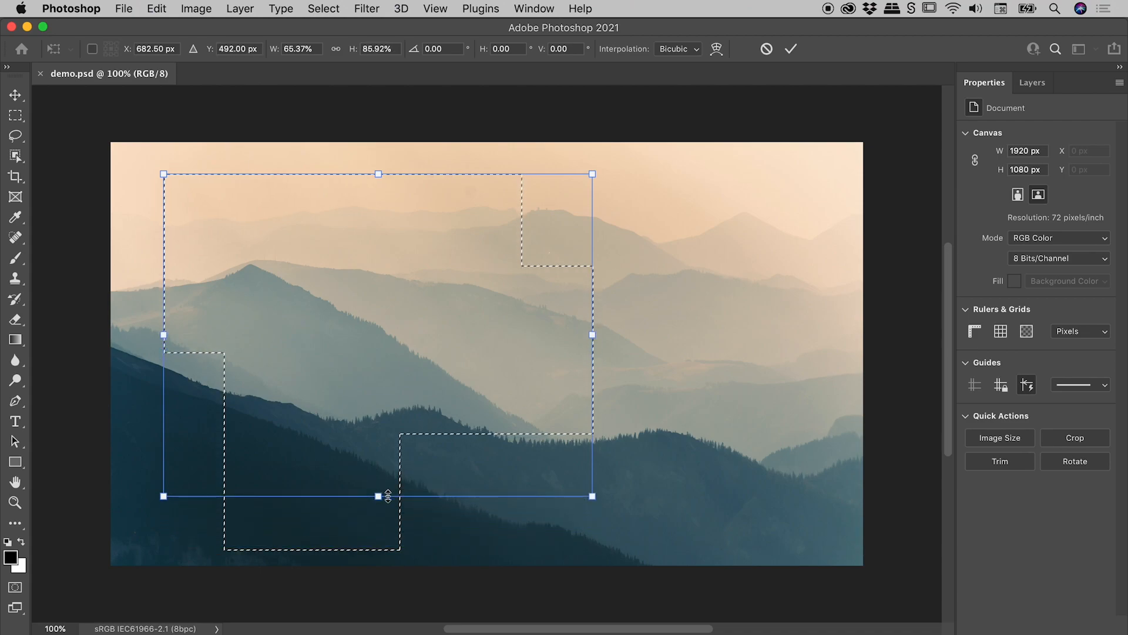
left_click_drag(591, 495, 476, 398)
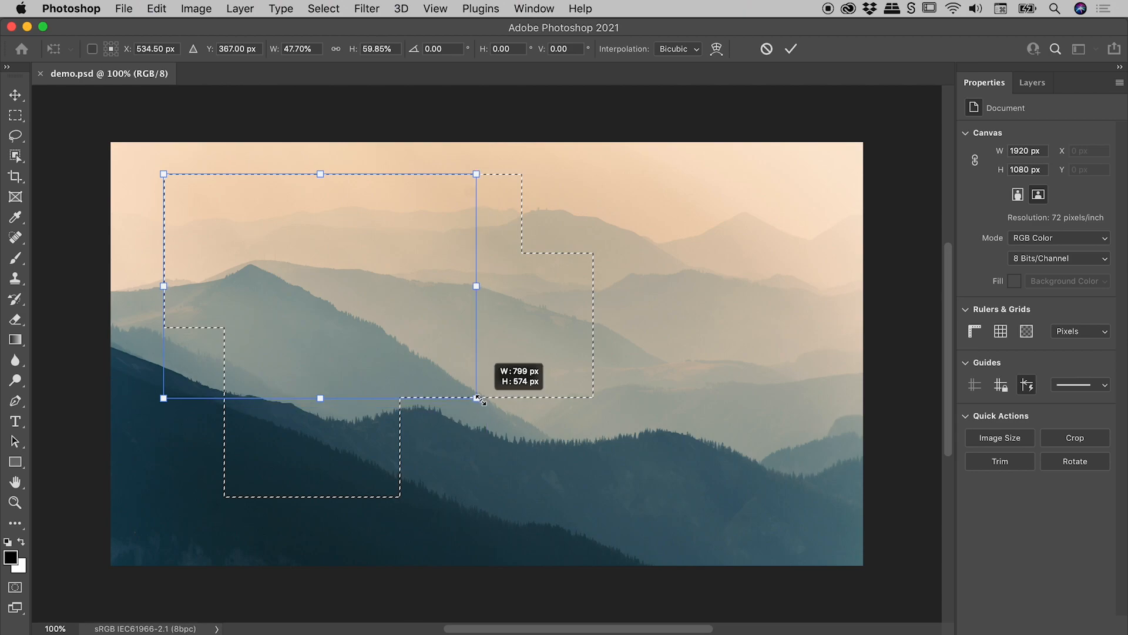
left_click_drag(476, 399, 474, 398)
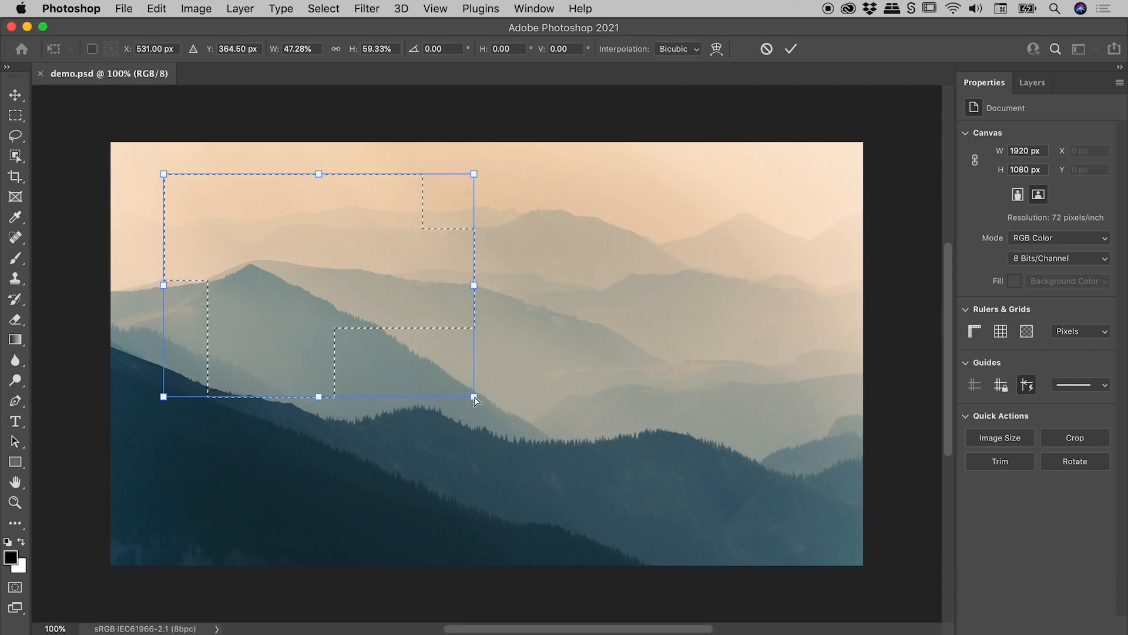
left_click_drag(474, 396, 656, 541)
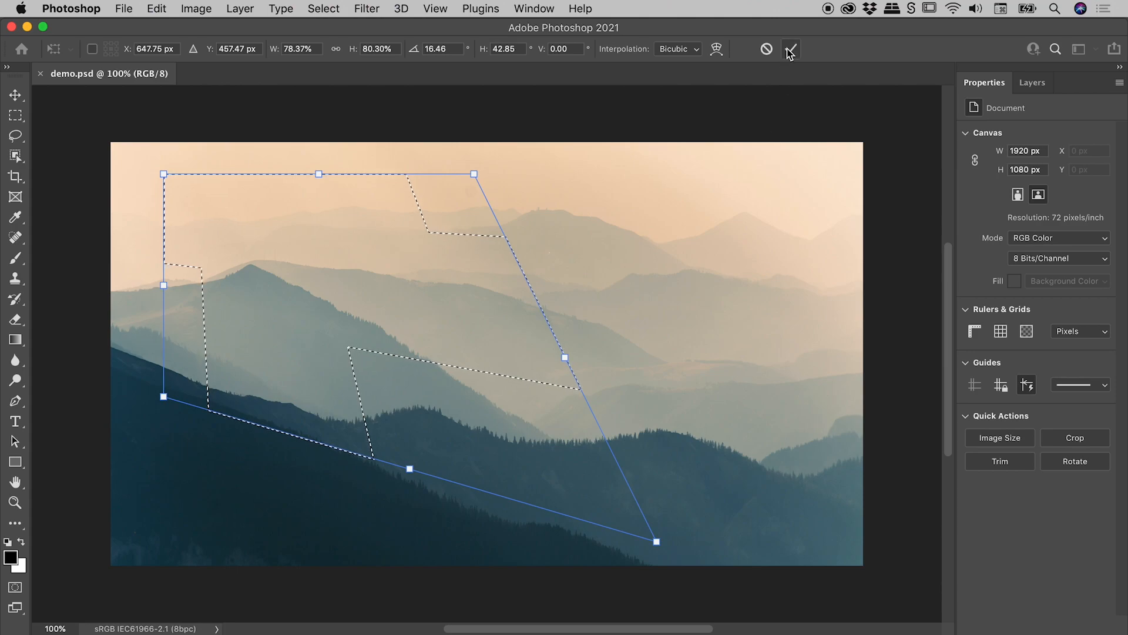
Step: Commit the skewed selection, extend it with added rectangles, and reach the Select menu commands
left_click(789, 49)
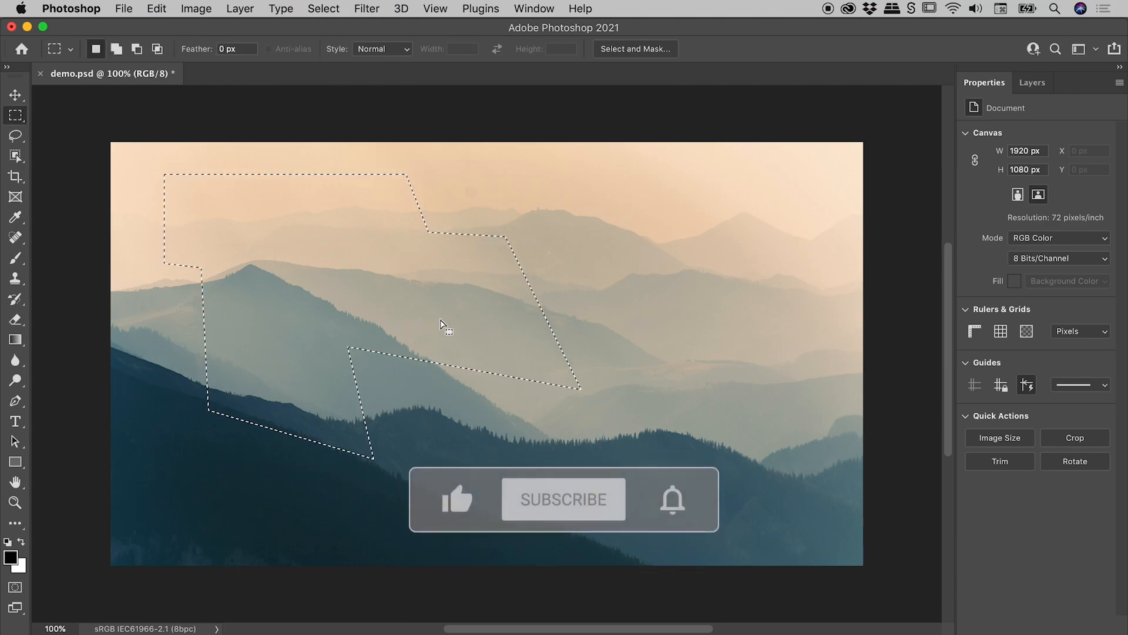
left_click(563, 498)
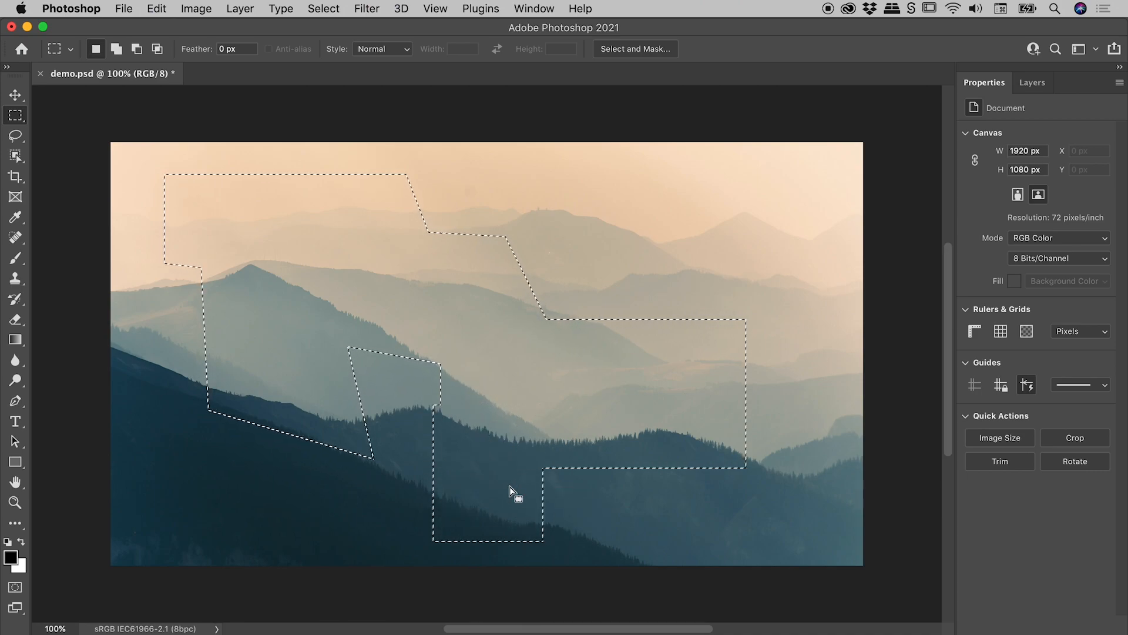
left_click(323, 8)
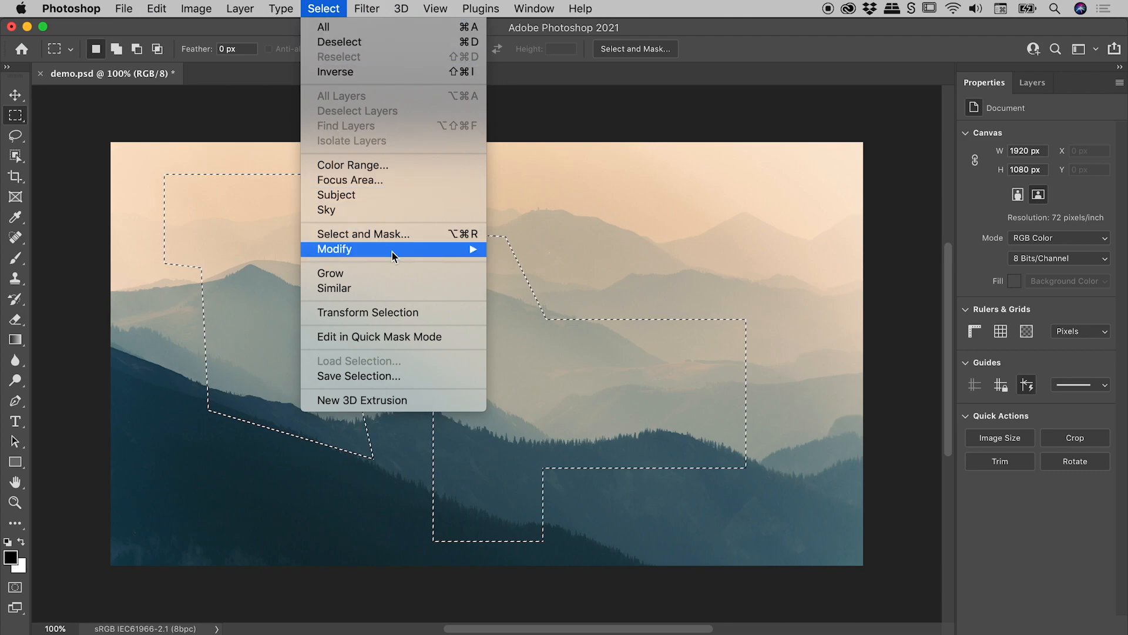